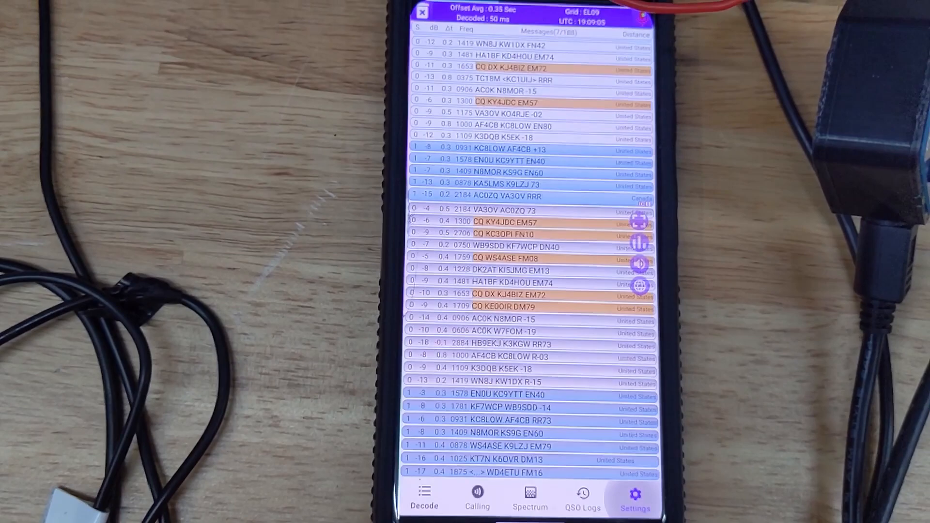
In settings, keep CAT control over USB with the XIEGU G90S(USB) rig selected
{"action": "left_click", "coordinate": [634, 497]}
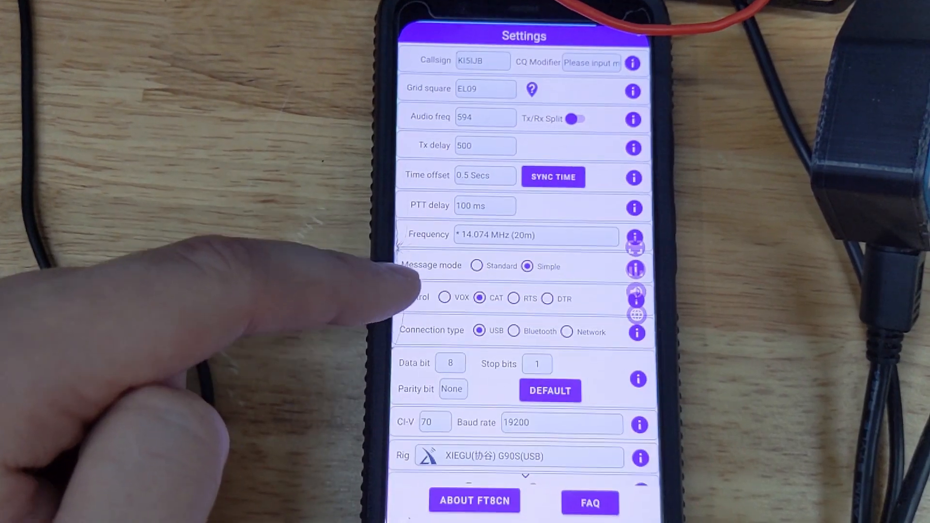
{"action": "scroll", "scroll_direction": "down", "scroll_amount": 3}
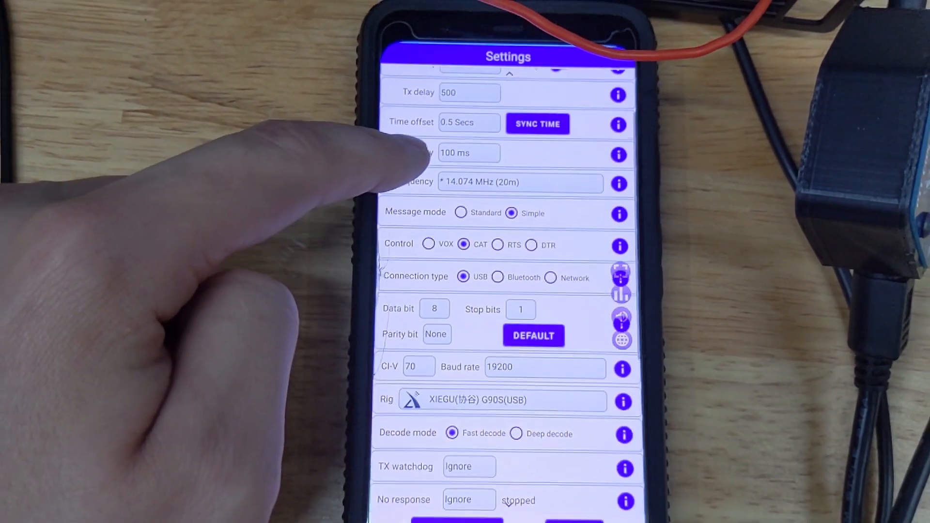
{"action": "scroll", "scroll_direction": "down", "scroll_amount": 3}
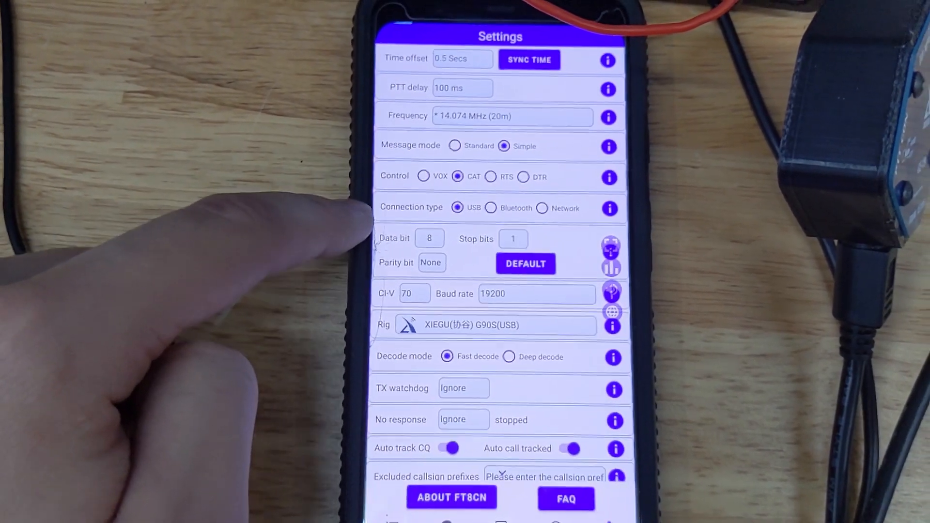
{"action": "scroll", "scroll_direction": "down", "scroll_amount": 3}
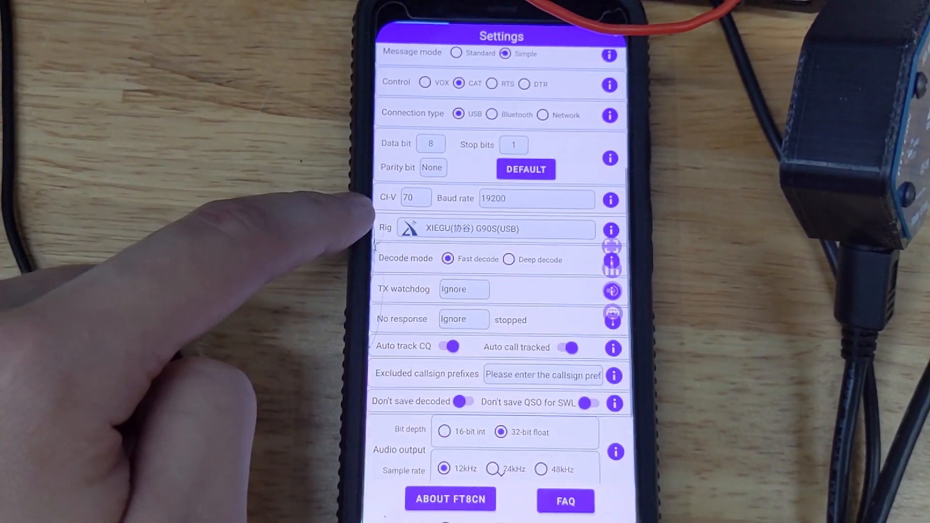
{"action": "left_click", "coordinate": [497, 229]}
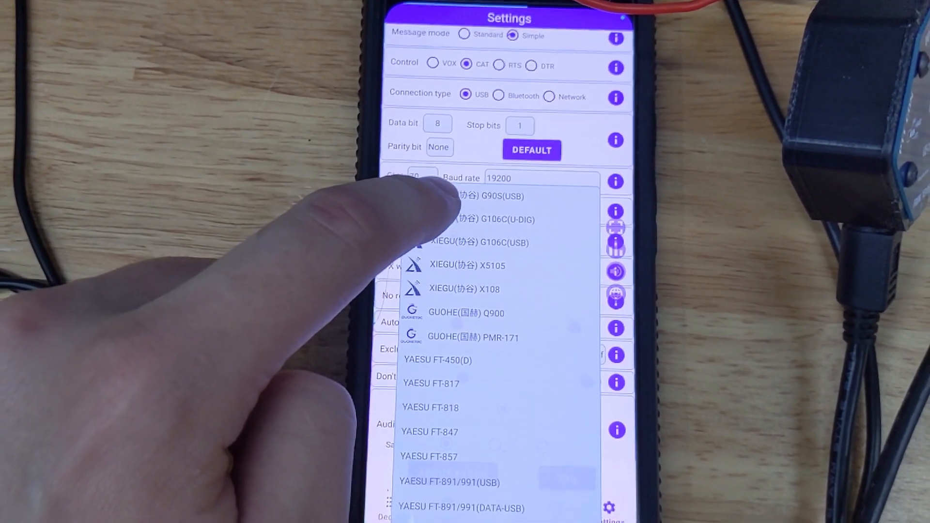
{"action": "left_click", "coordinate": [469, 196]}
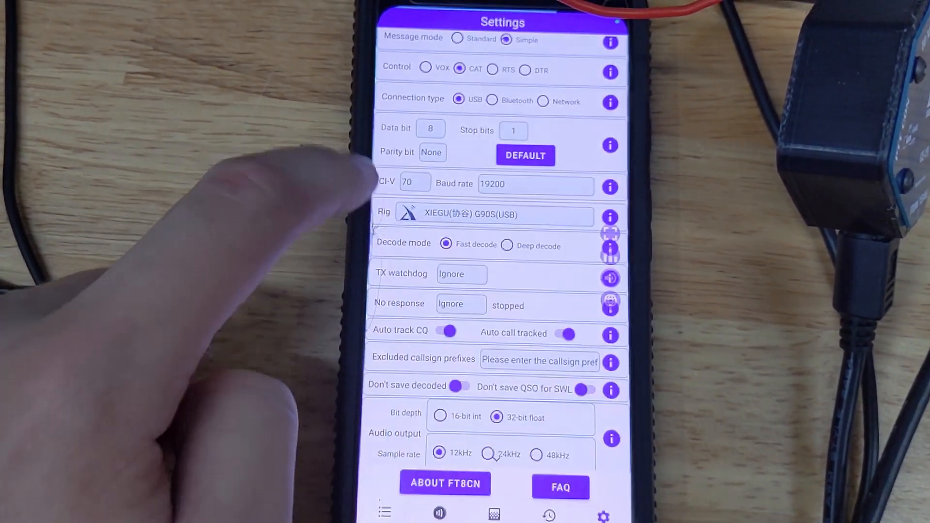
{"action": "scroll", "scroll_direction": "down", "scroll_amount": 3}
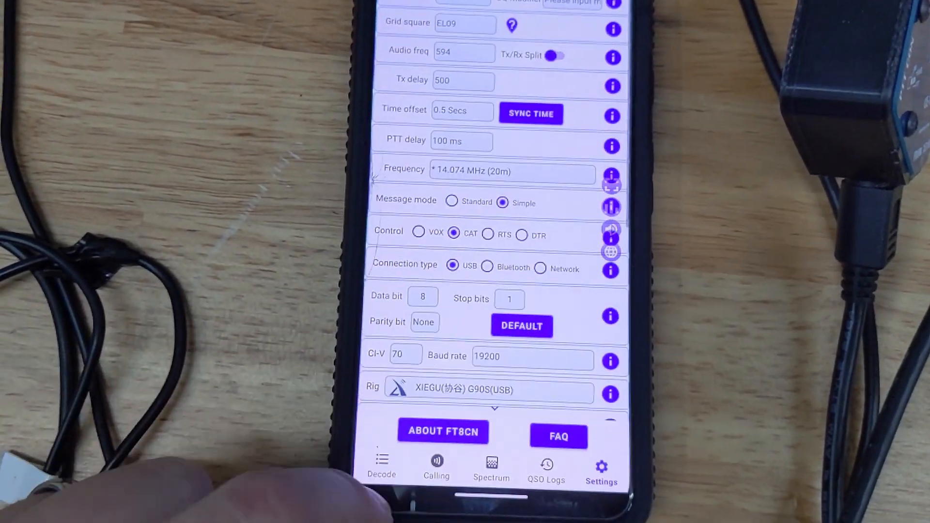
{"action": "left_click", "coordinate": [382, 469]}
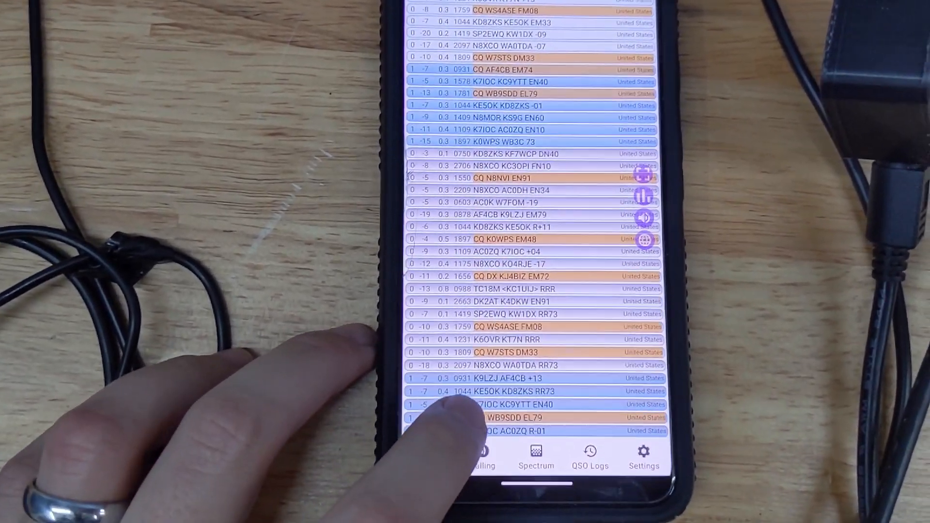
Call the decoded station sending CQ from grid EL79
{"action": "left_click", "coordinate": [481, 416]}
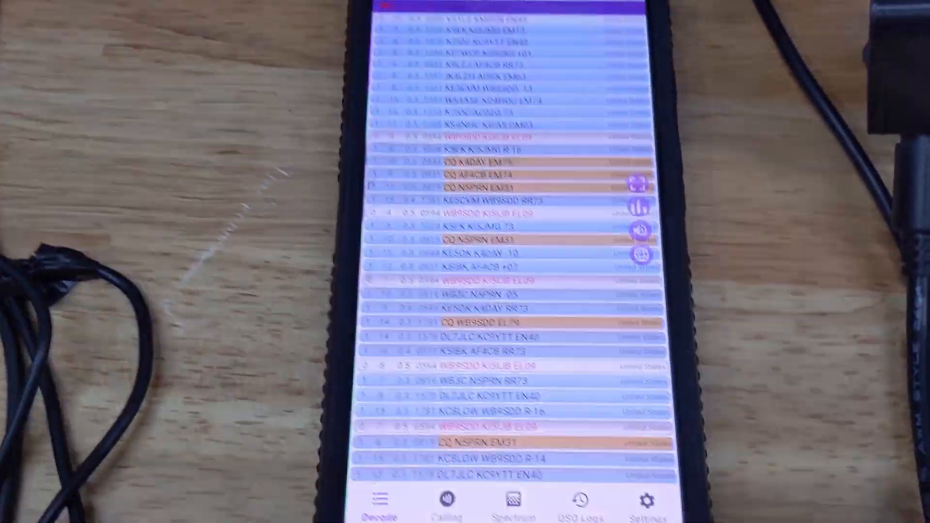
Return to settings and review the CAT, USB and G90S rig options at 14.074 MHz
{"action": "left_click", "coordinate": [646, 501]}
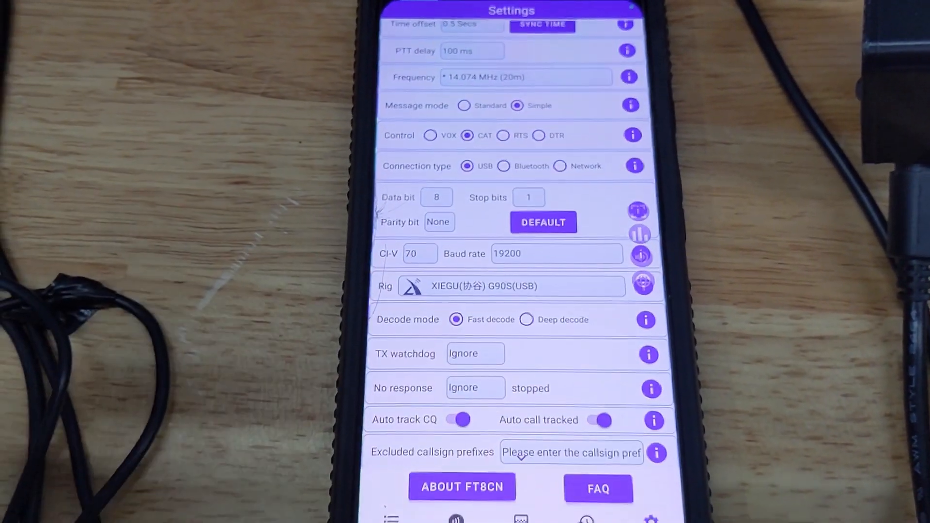
{"action": "scroll", "scroll_direction": "down", "scroll_amount": 3}
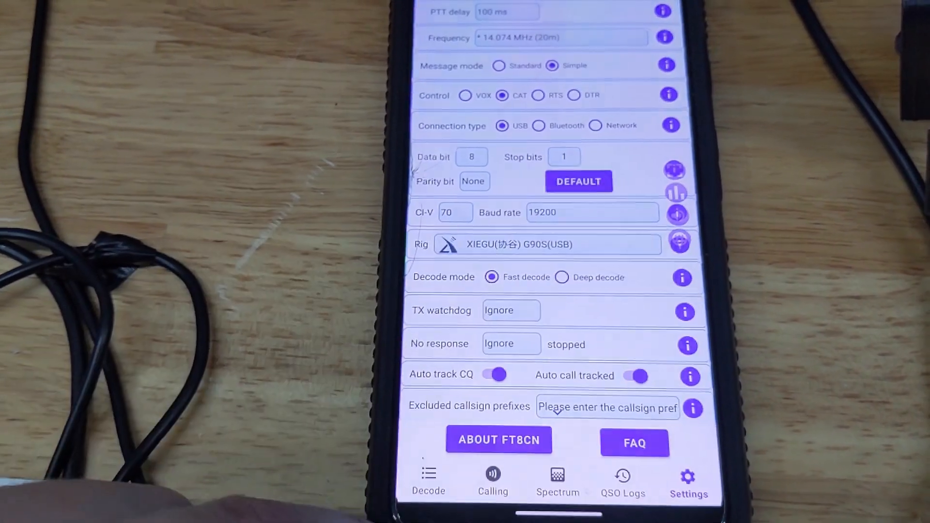